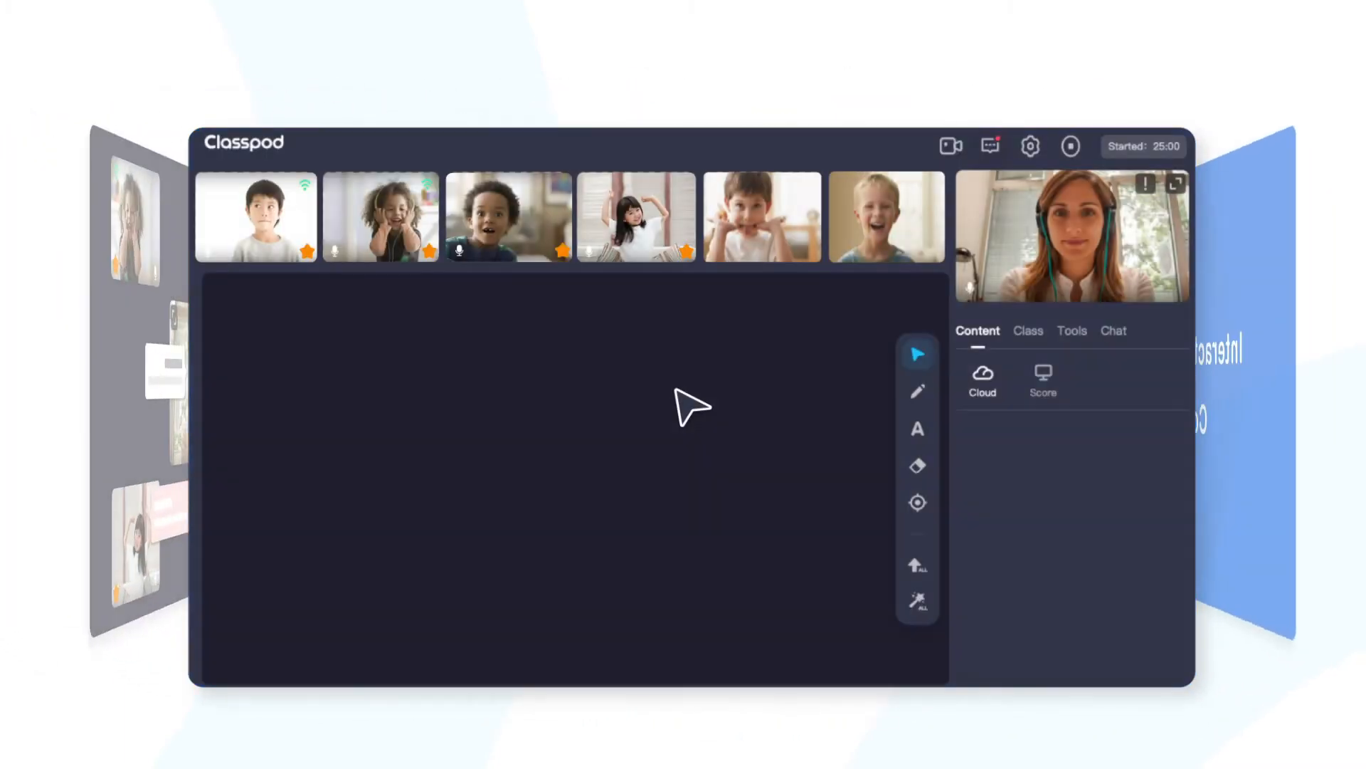
Step: Load the animal-matching game courseware onto the board, then move to the math sketches page
{"action": "left_click", "coordinate": [636, 217]}
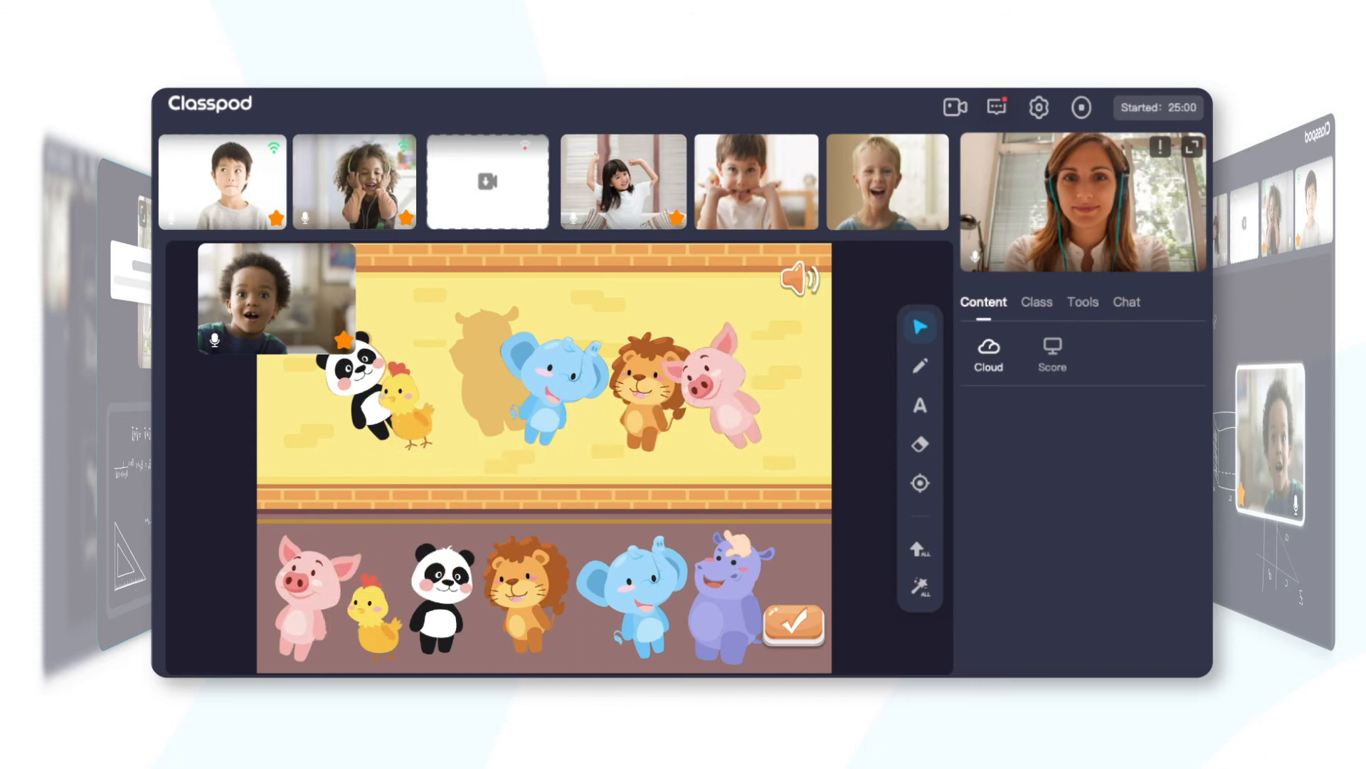
{"action": "left_click", "coordinate": [792, 625]}
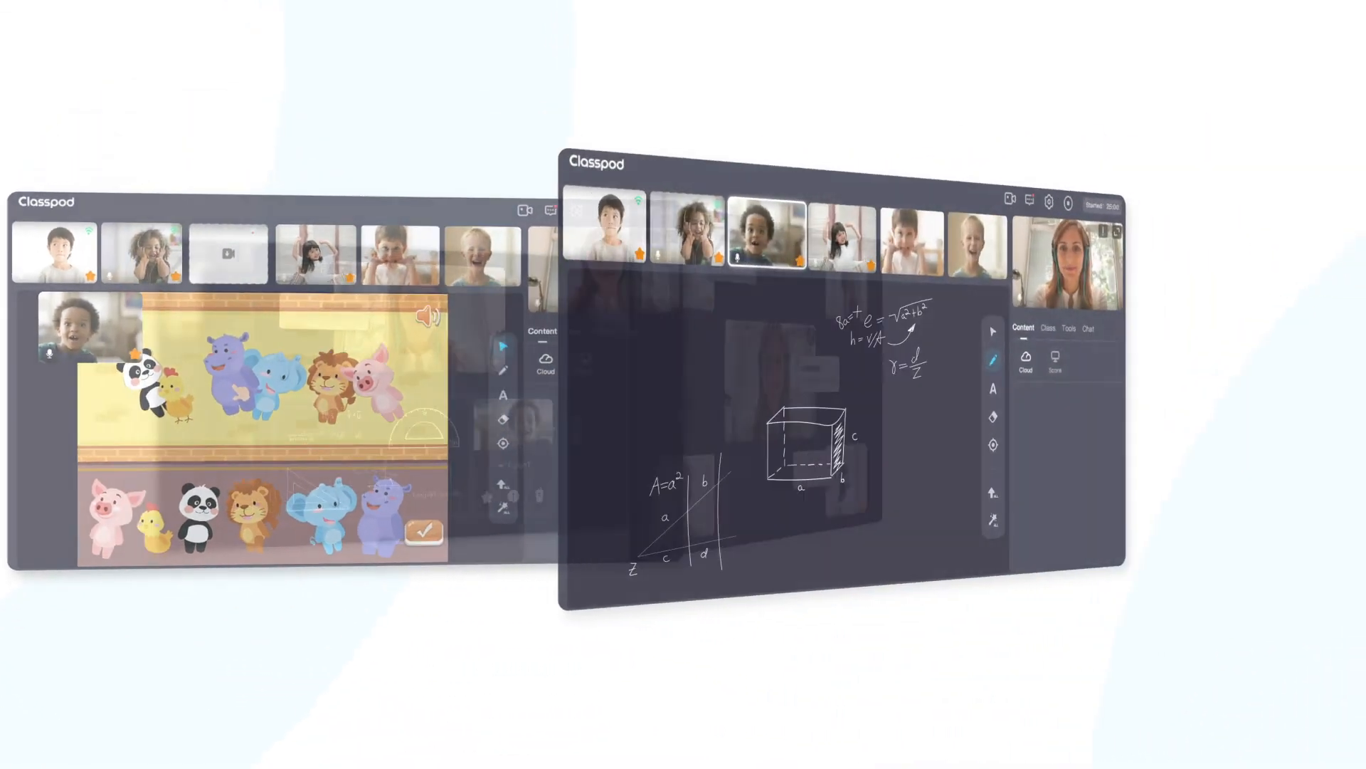
Step: Show the pen's Shape/Color/Size panel, then the cloud pptx, mp4 and pdf files
{"action": "left_click", "coordinate": [691, 353]}
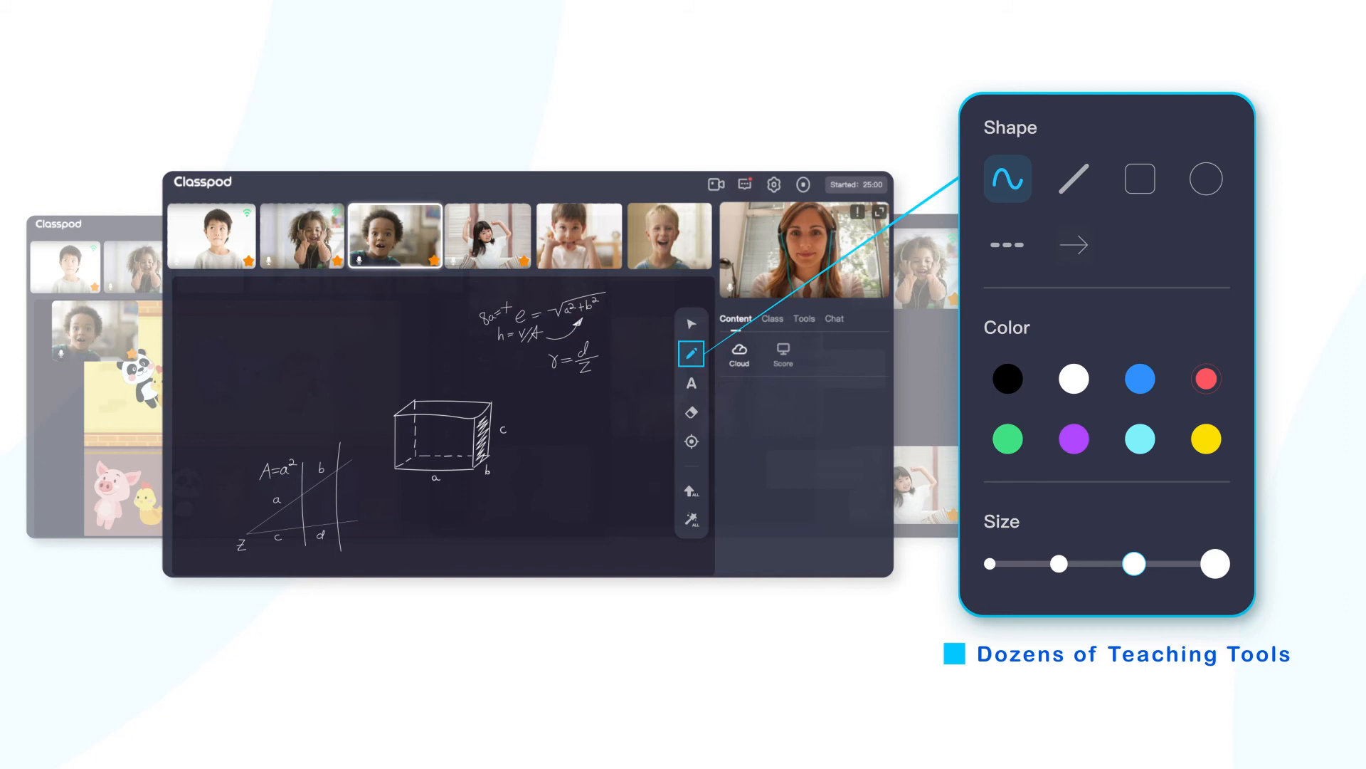
{"action": "left_click", "coordinate": [739, 354]}
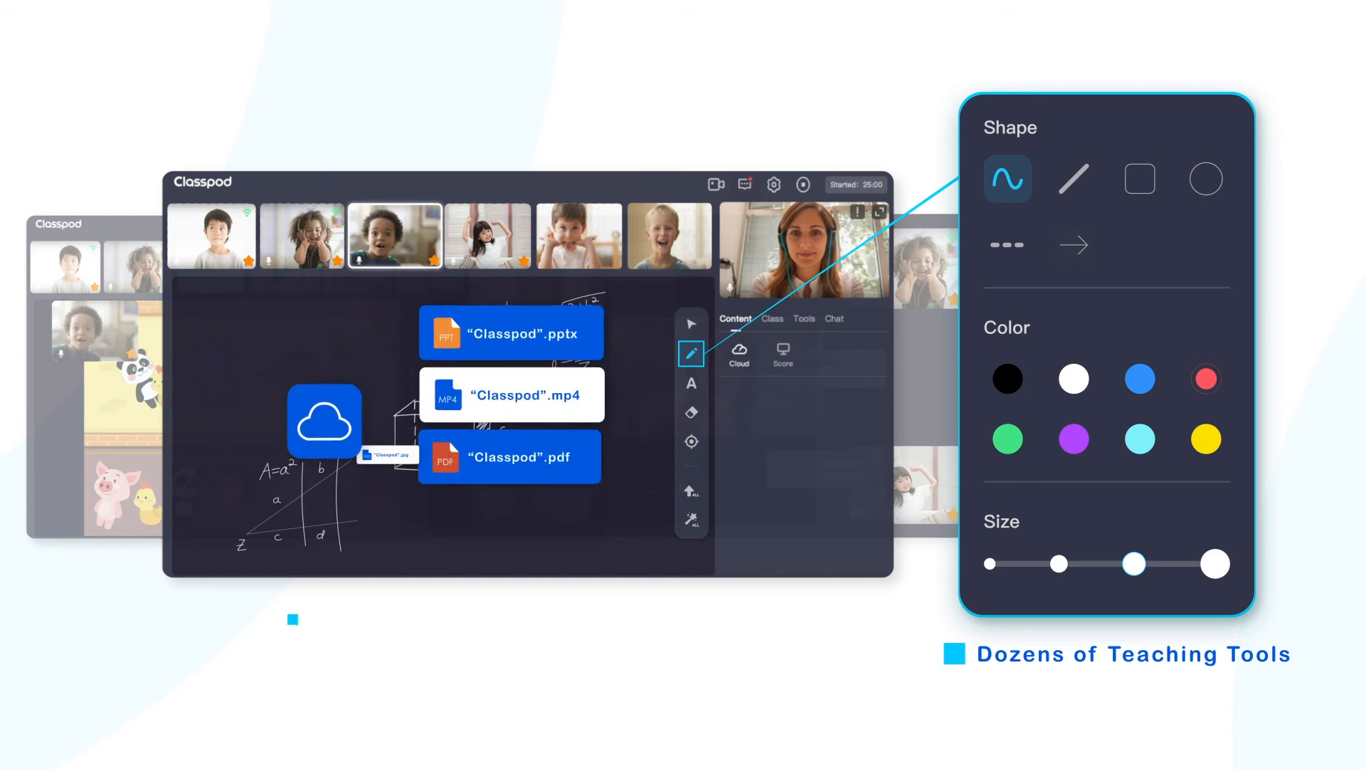